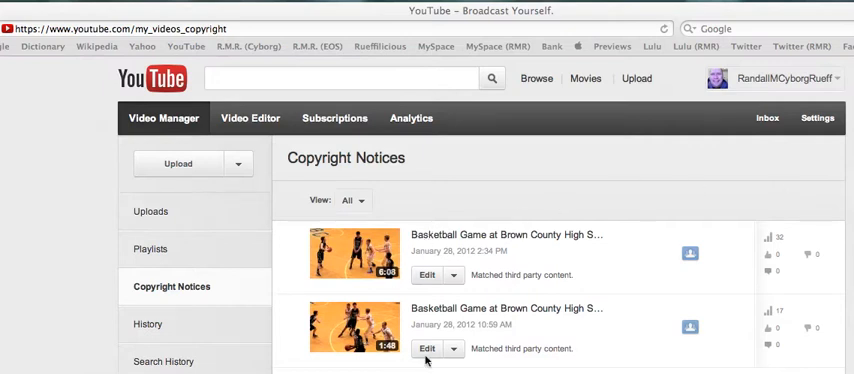
pyautogui.moveTo(496, 360)
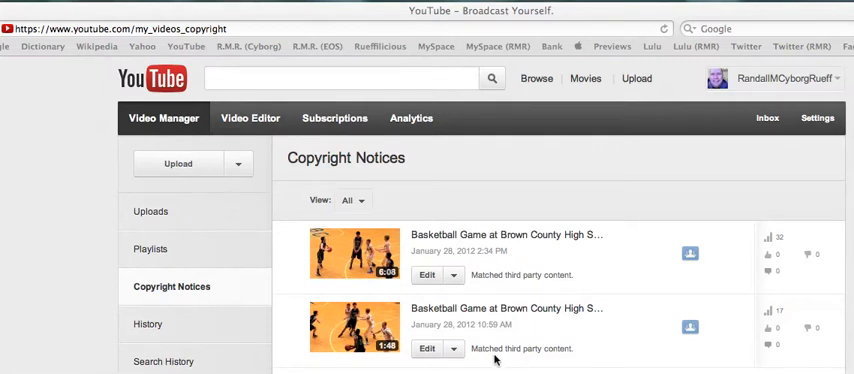
pyautogui.moveTo(560, 288)
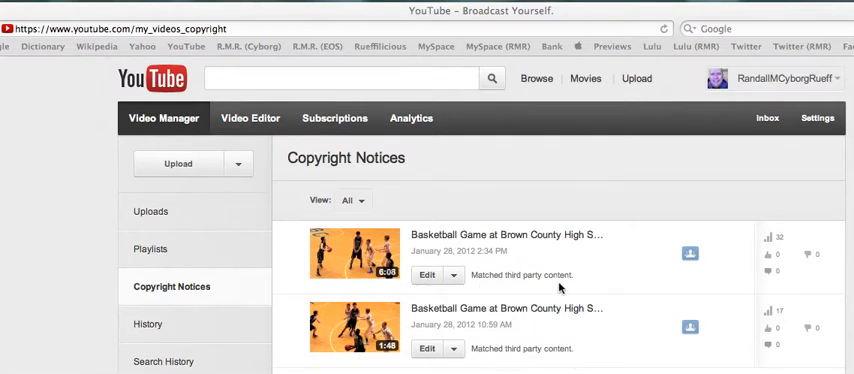
pyautogui.moveTo(562, 160)
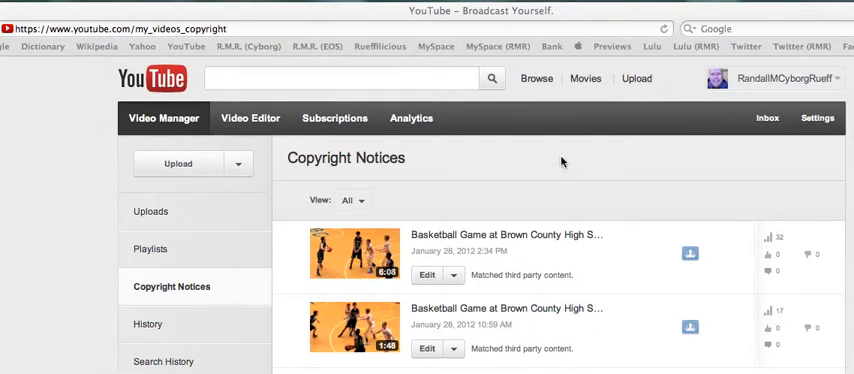
pyautogui.moveTo(620, 272)
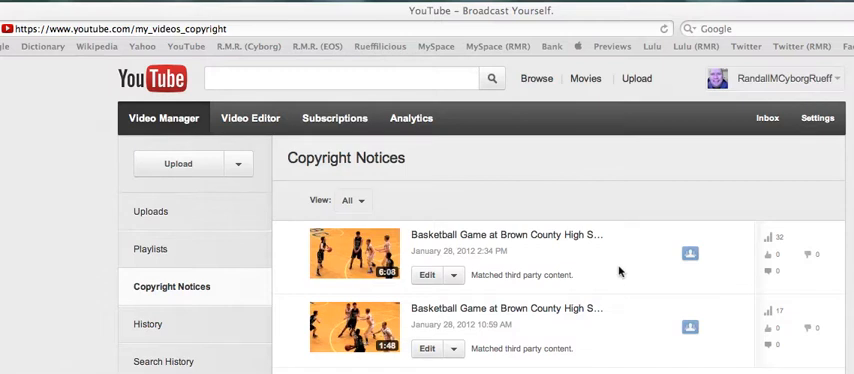